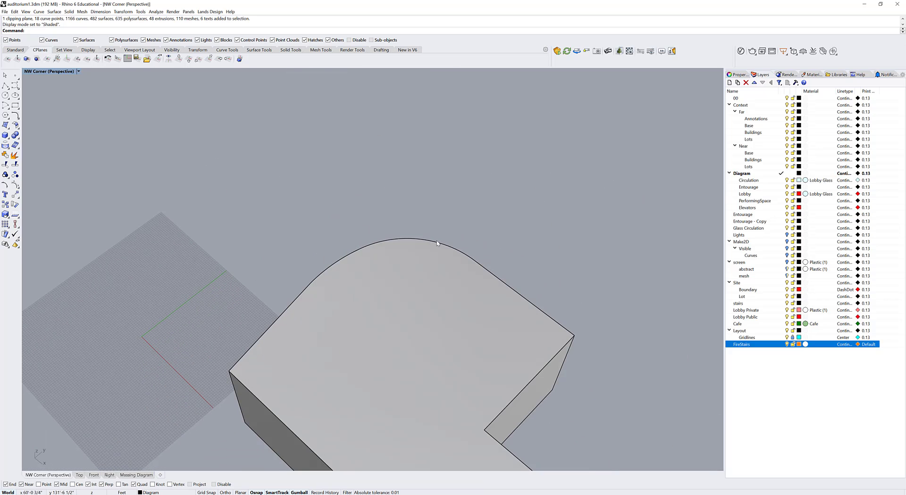
mouse_move(422, 247)
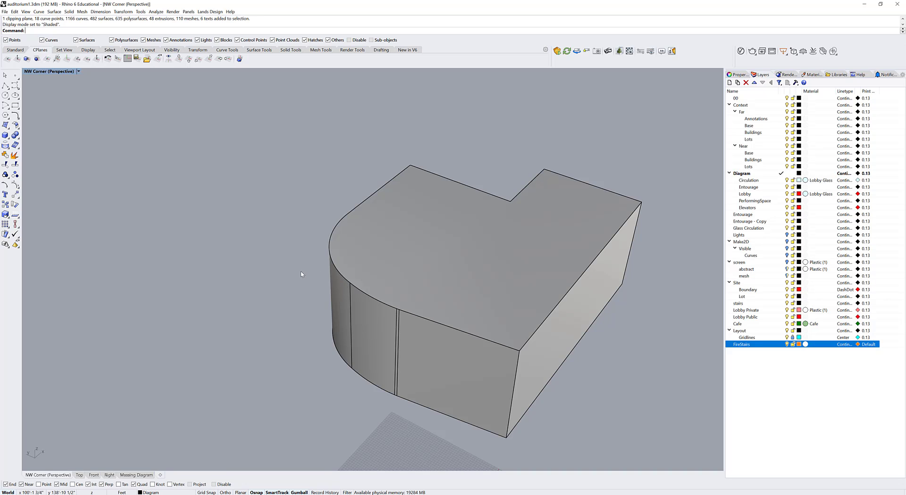
mouse_move(316, 276)
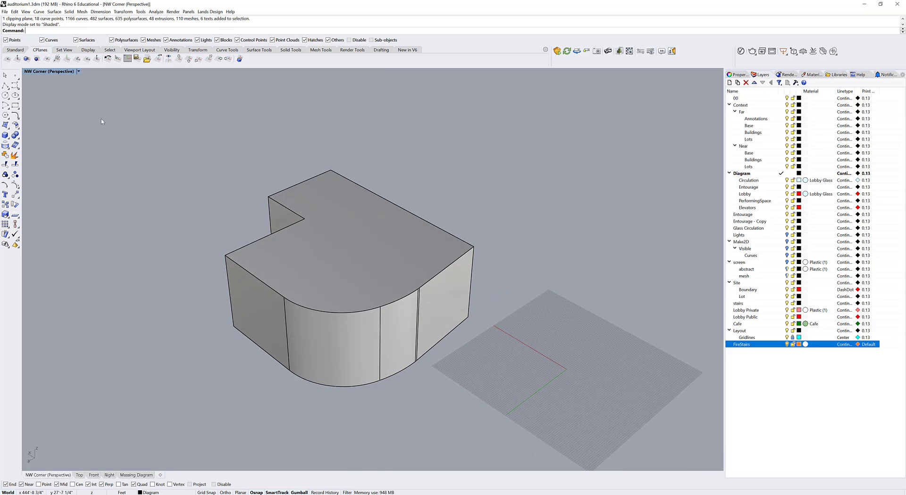
mouse_move(37, 59)
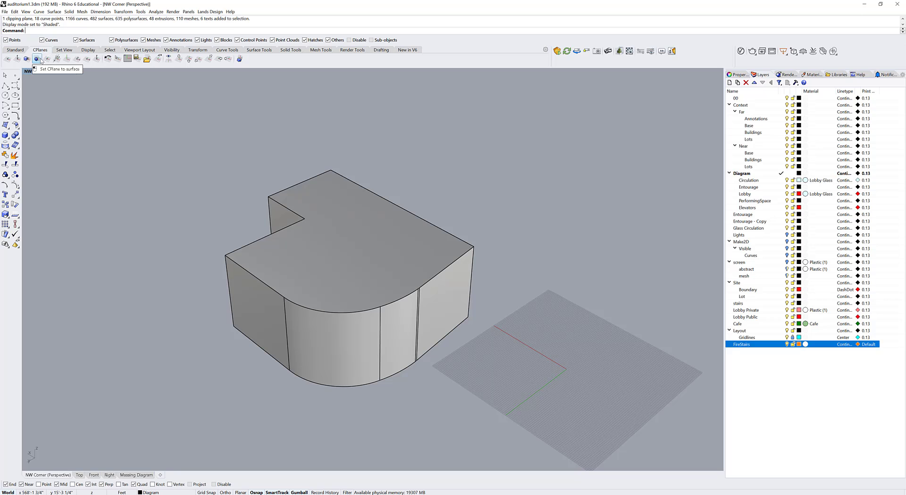
Offset the curved roof edge 15 feet inward on a roof-aligned CPlane and begin closing lines.
click(37, 58)
text(15)
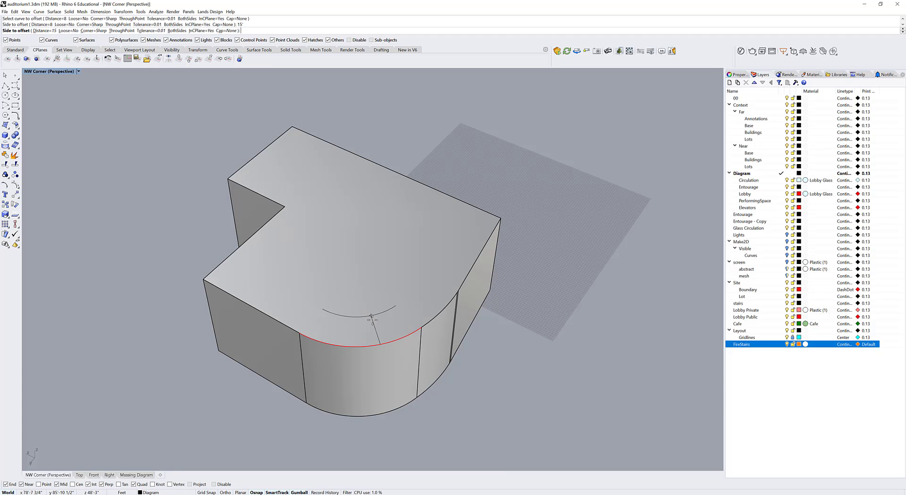
click(439, 315)
text(Line)
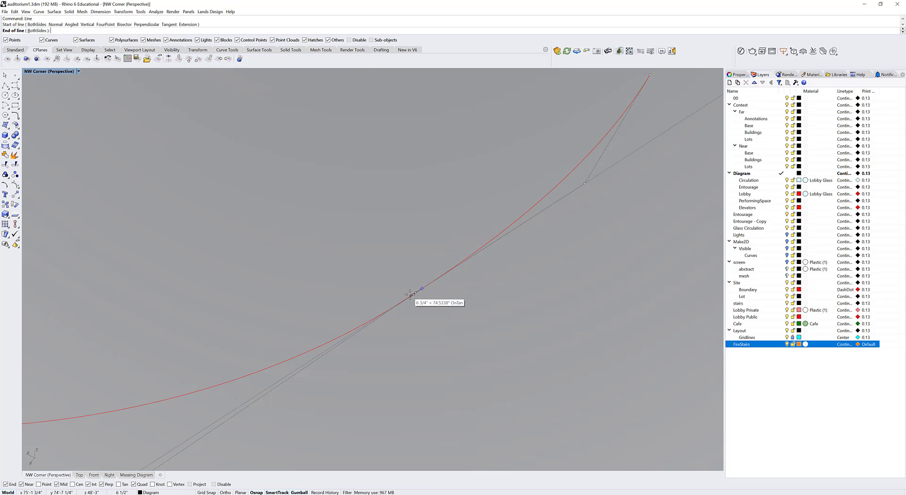
click(414, 295)
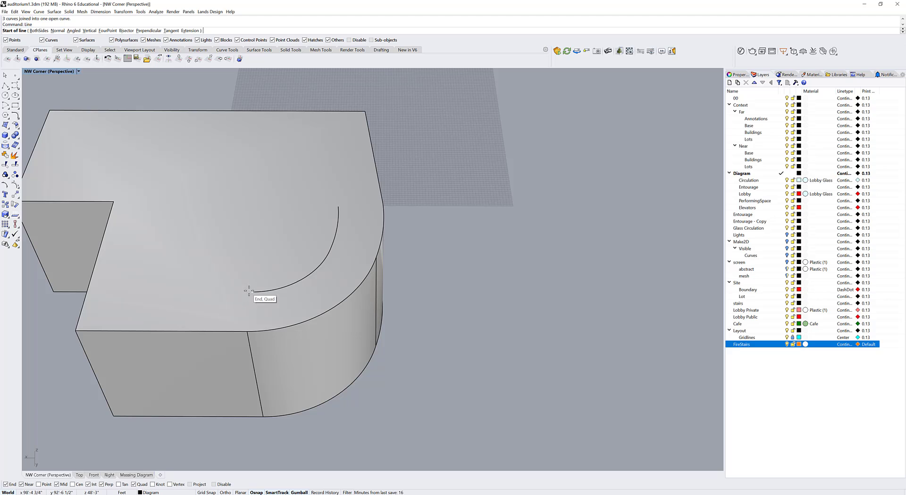
Close the offset arc to the outer edge with lines and extrude the strip with ExtrudeCrv.
click(249, 334)
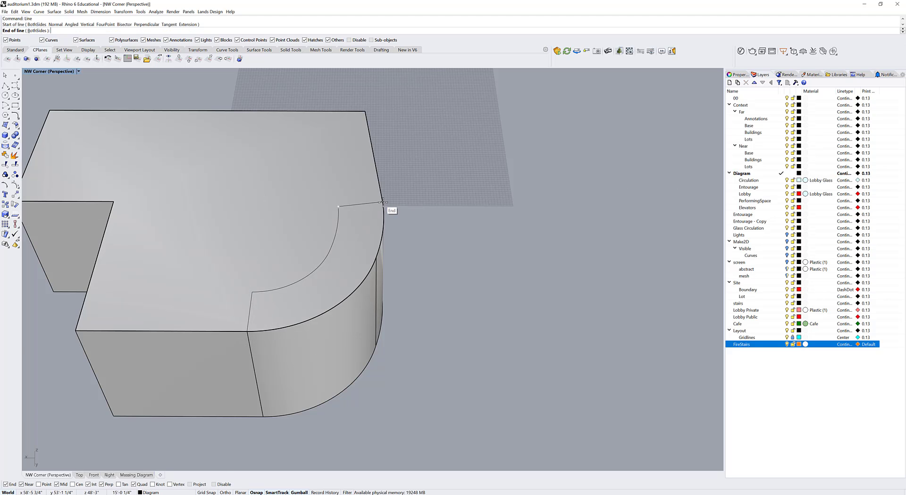
click(381, 202)
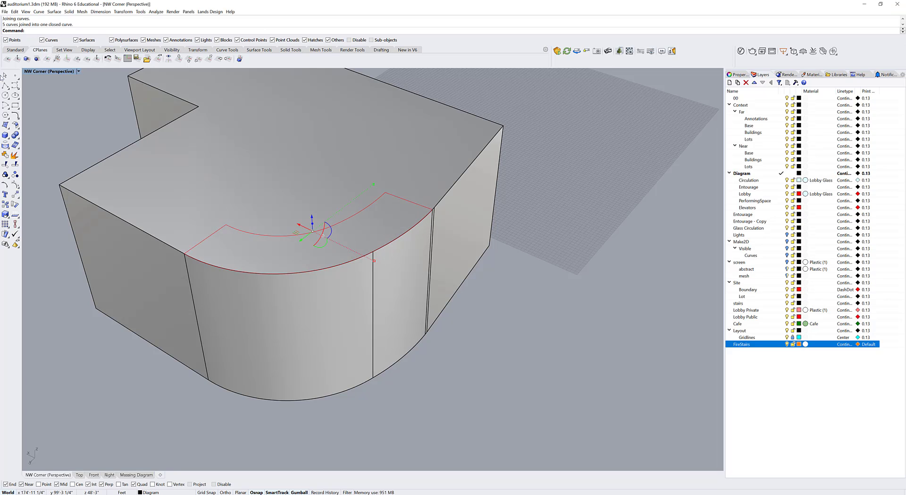
text(ExtrudeCrv)
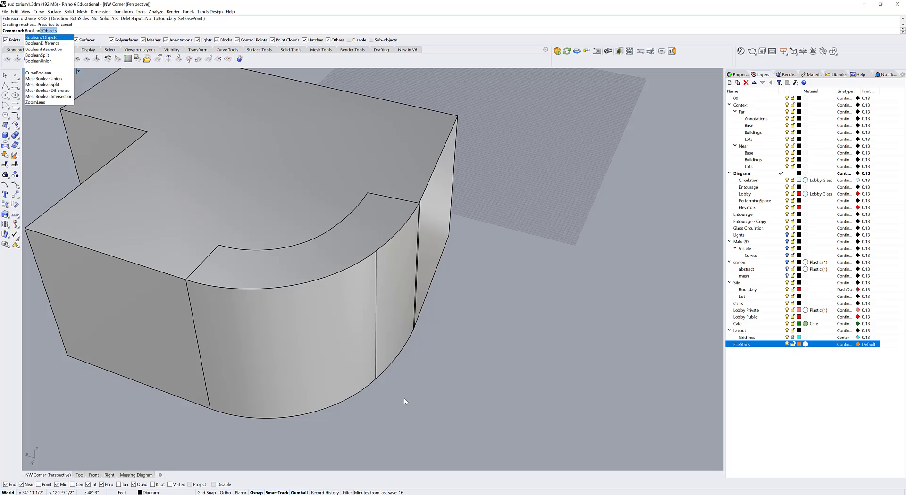
Move the curved extrusion onto the FireStairs layer and show Top as a material diagram.
click(42, 44)
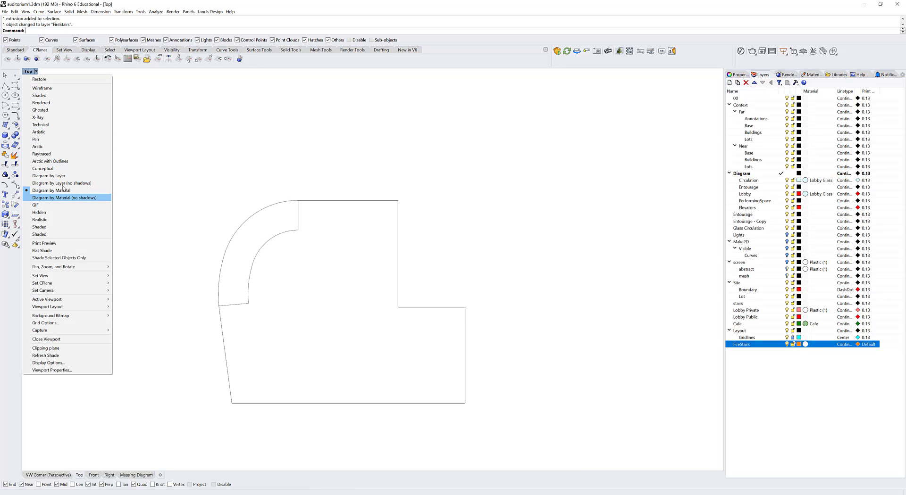
click(62, 184)
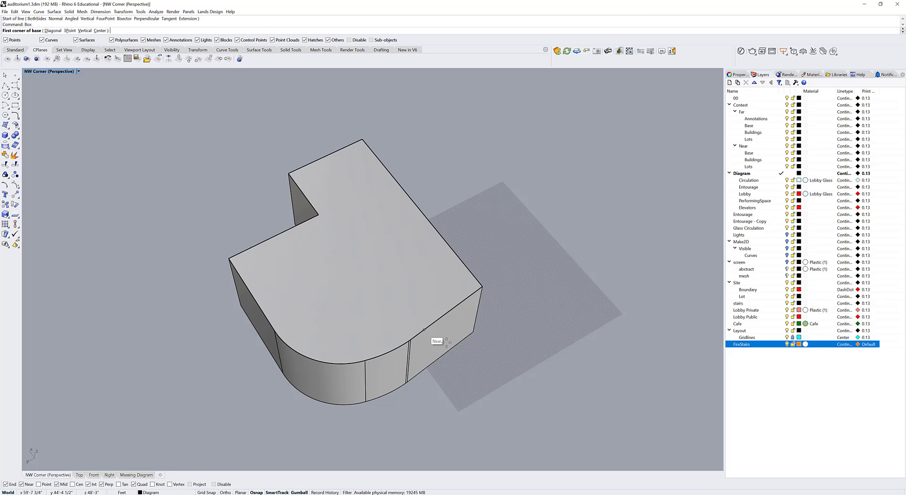
Draw a tall box across the rounded corner of the massing block.
click(287, 426)
text(Split)
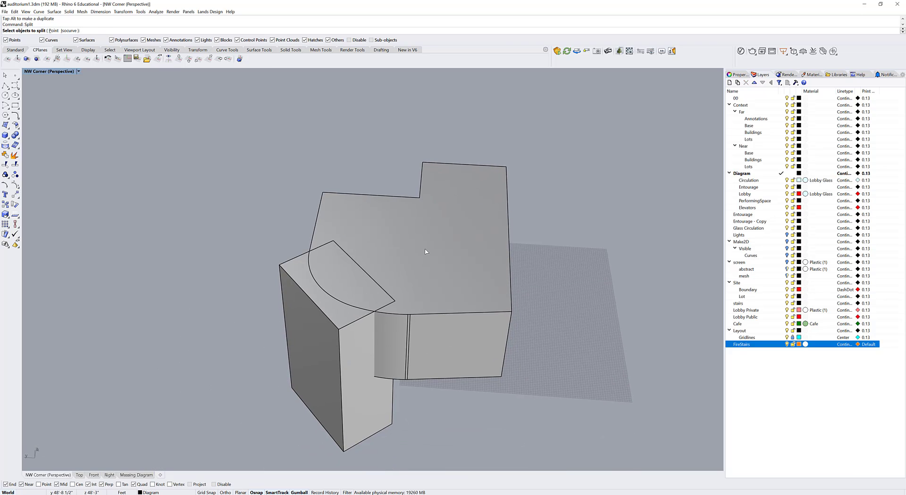
Split the mass with the box and put the curved corner pieces on FireStairs.
click(425, 251)
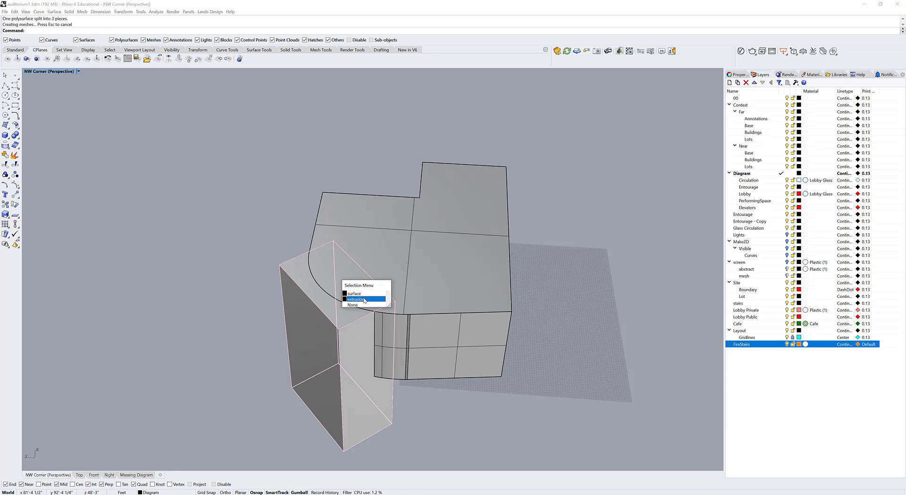
click(355, 300)
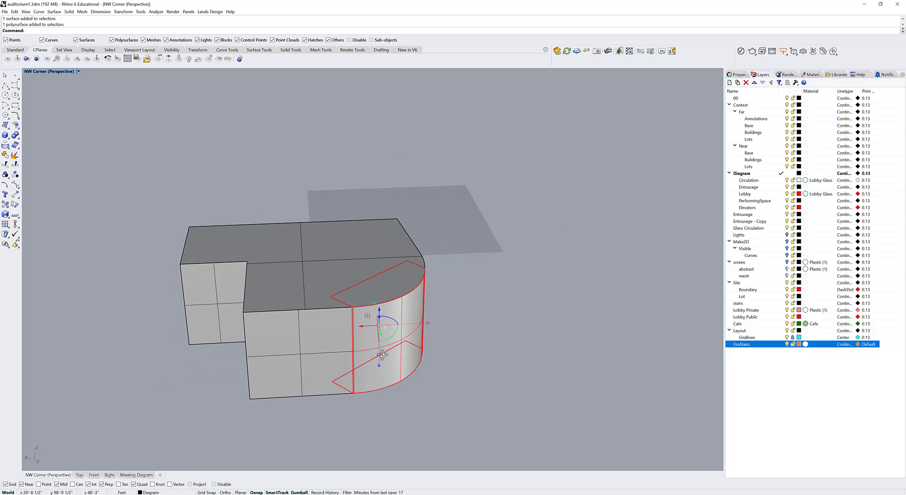
drag(381, 353, 467, 378)
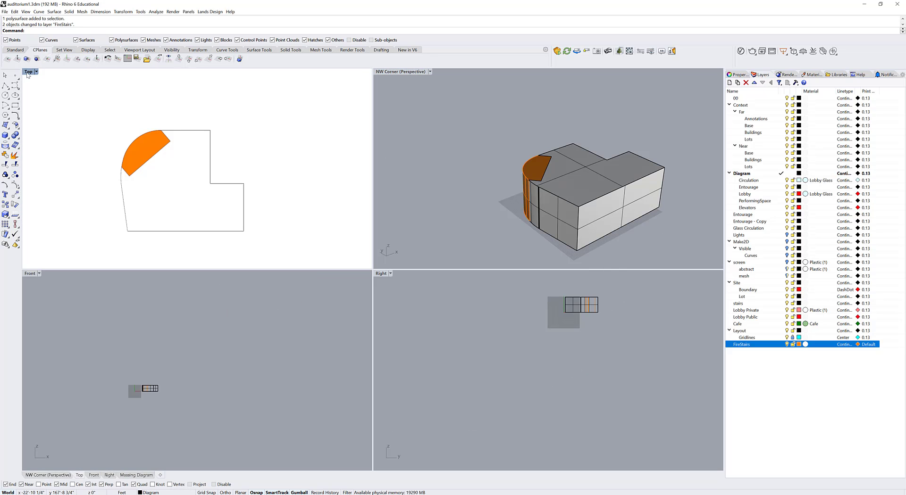
Maximize Top, undo the last deletion, then maximize the Perspective view.
double_click(28, 71)
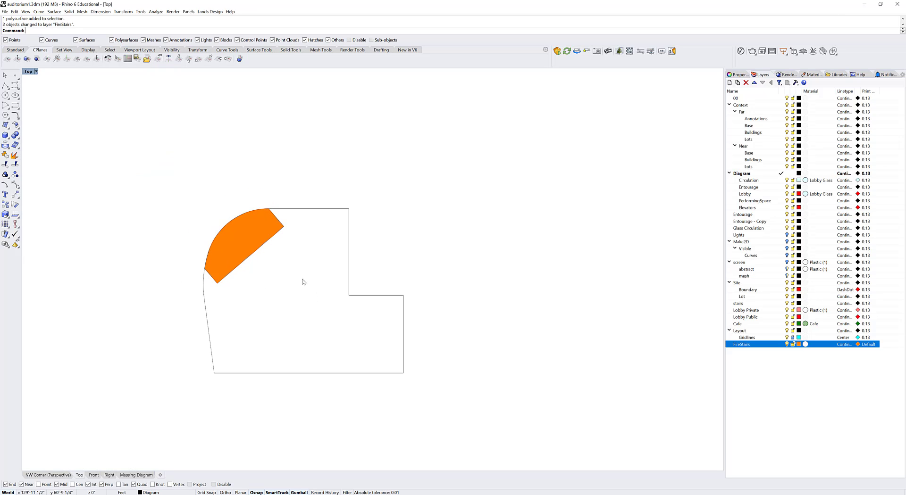
key(ctrl+z)
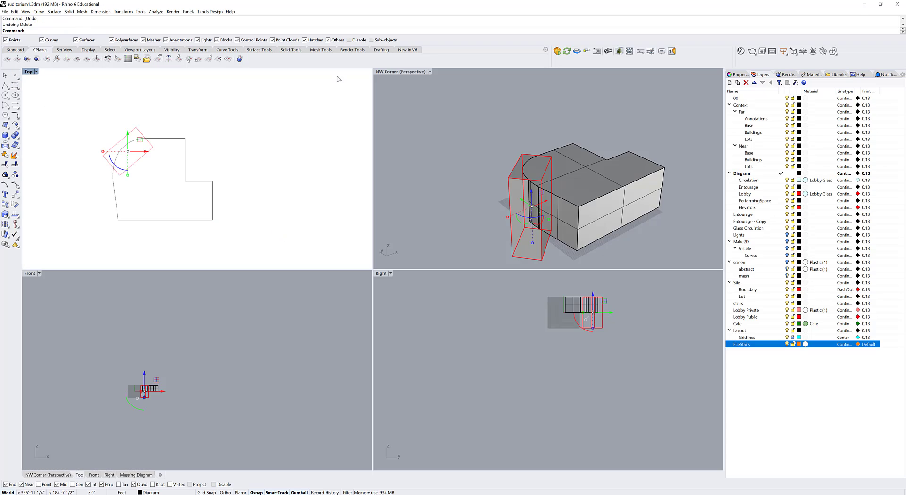
double_click(401, 72)
text(Box)
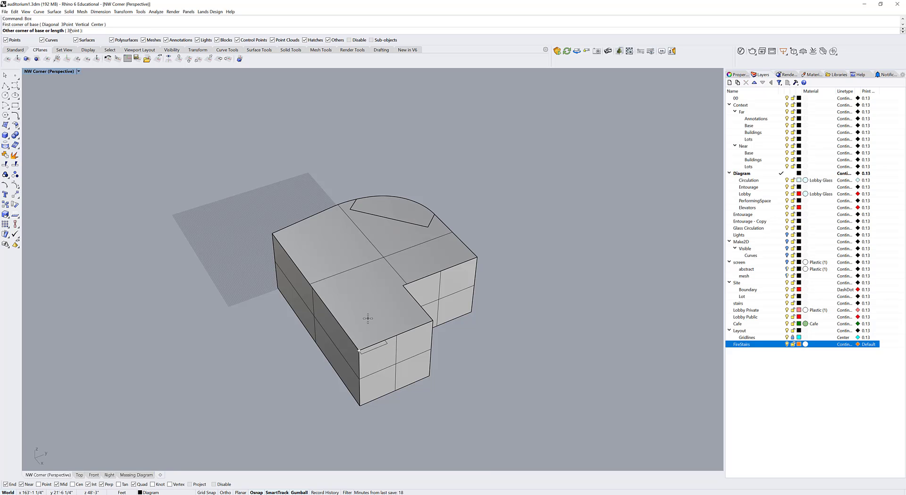
Build a second box at the square corner and place it on FireStairs.
click(384, 354)
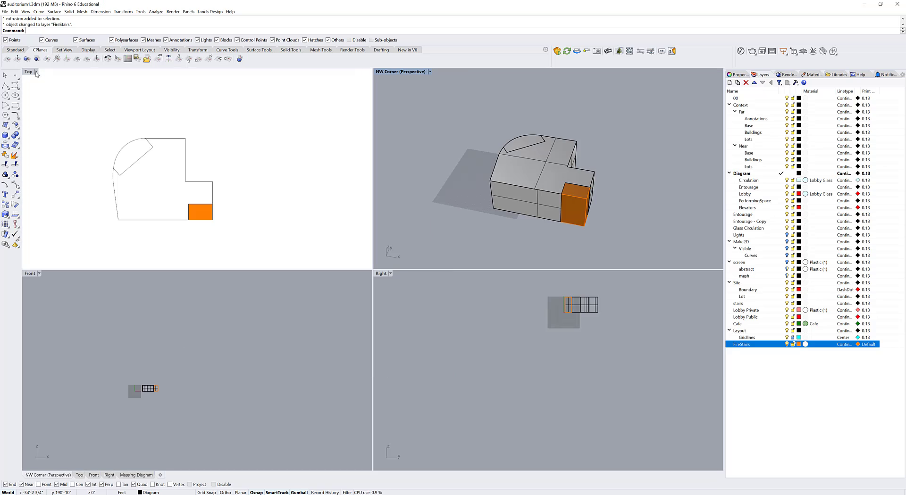
Maximize the Top viewport to see the orange square stair block.
double_click(28, 71)
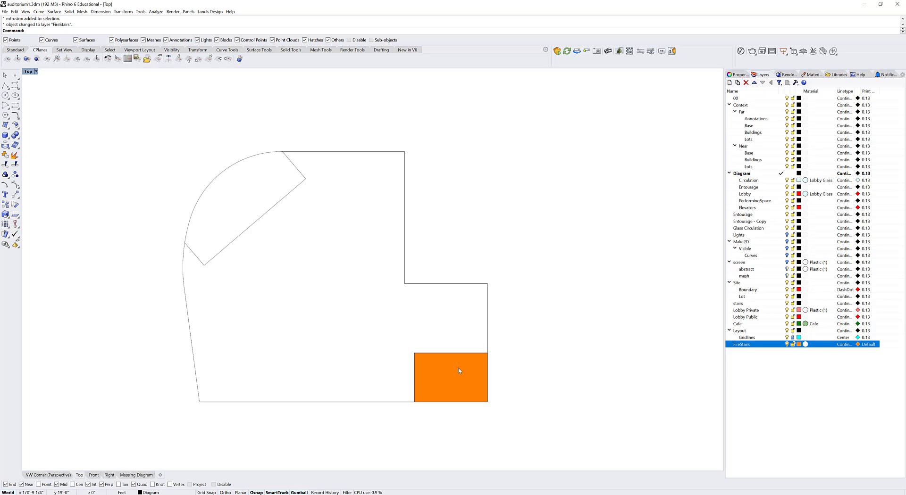
mouse_move(430, 369)
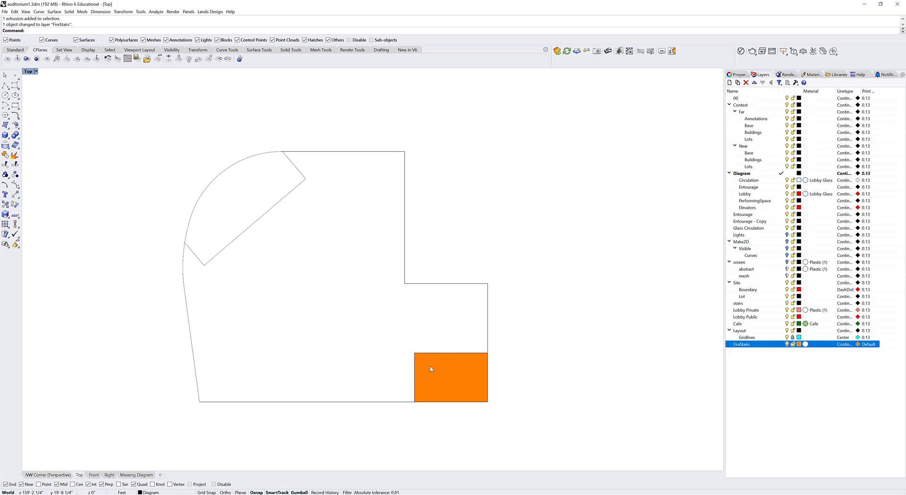
mouse_move(412, 303)
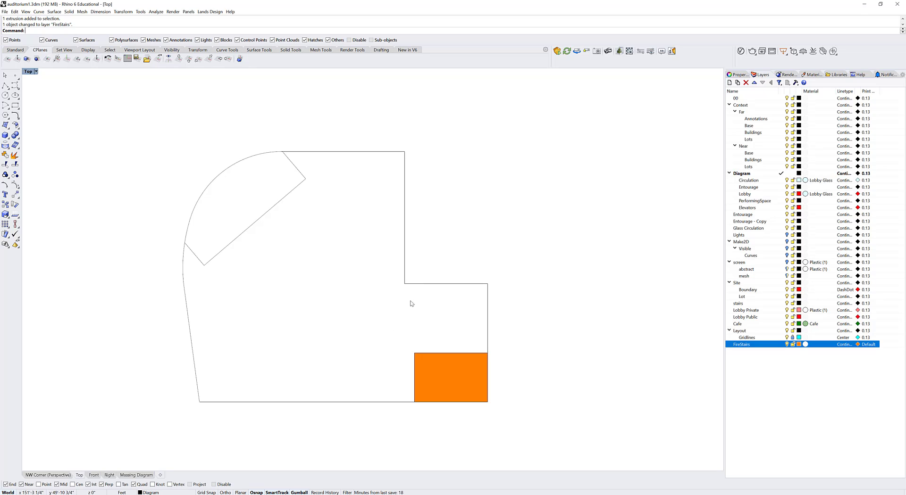
mouse_move(476, 313)
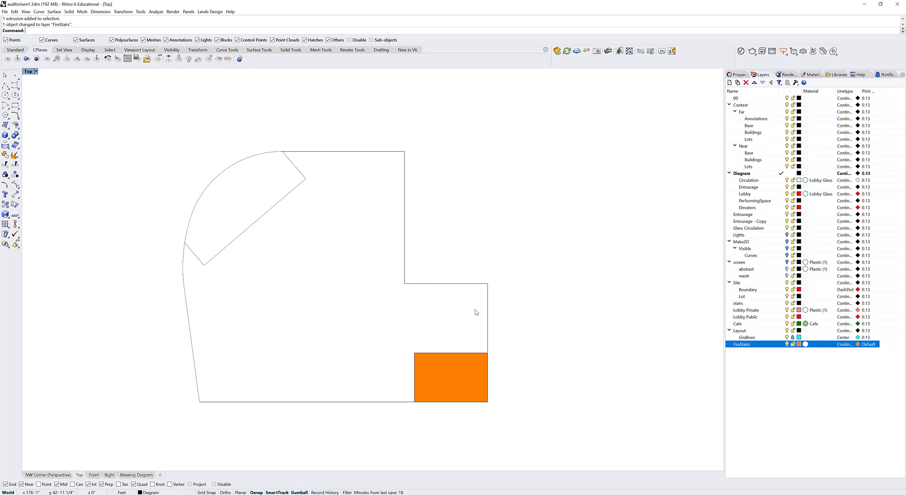
mouse_move(433, 275)
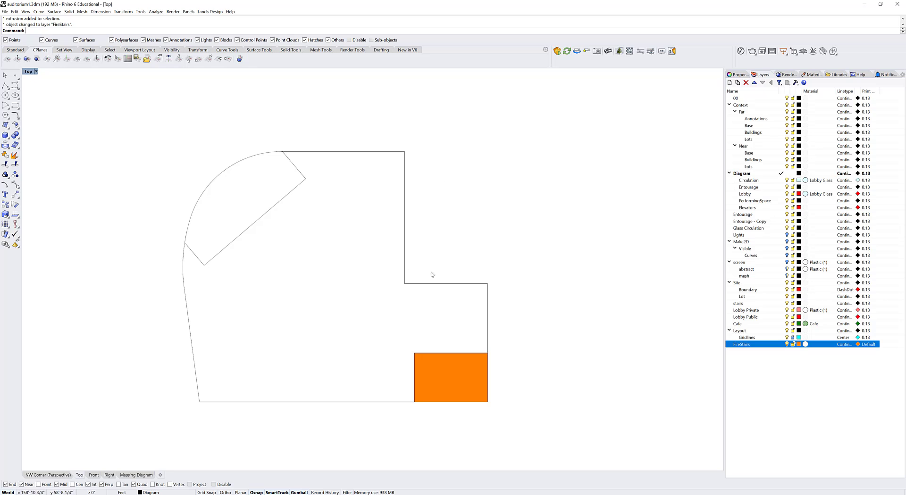